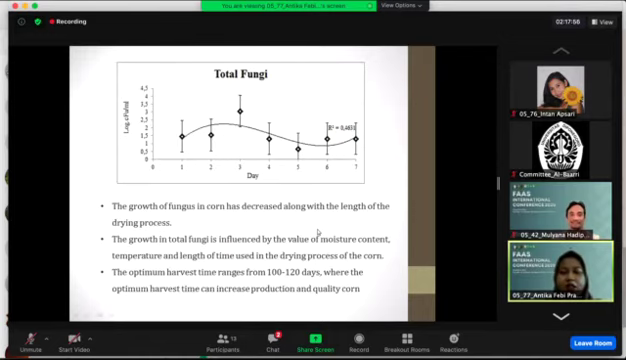
Advance the shared slideshow from the Total Fungi results to the Conclusion slide
{"action": "key", "text": "right"}
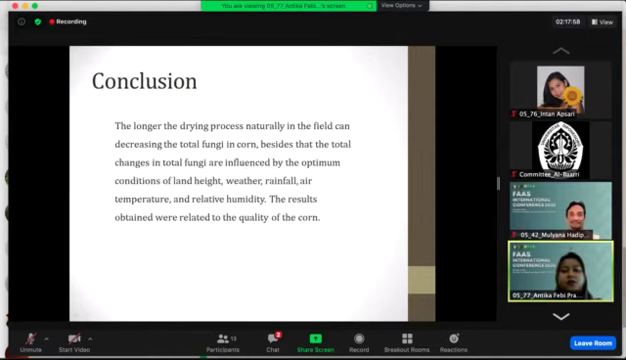